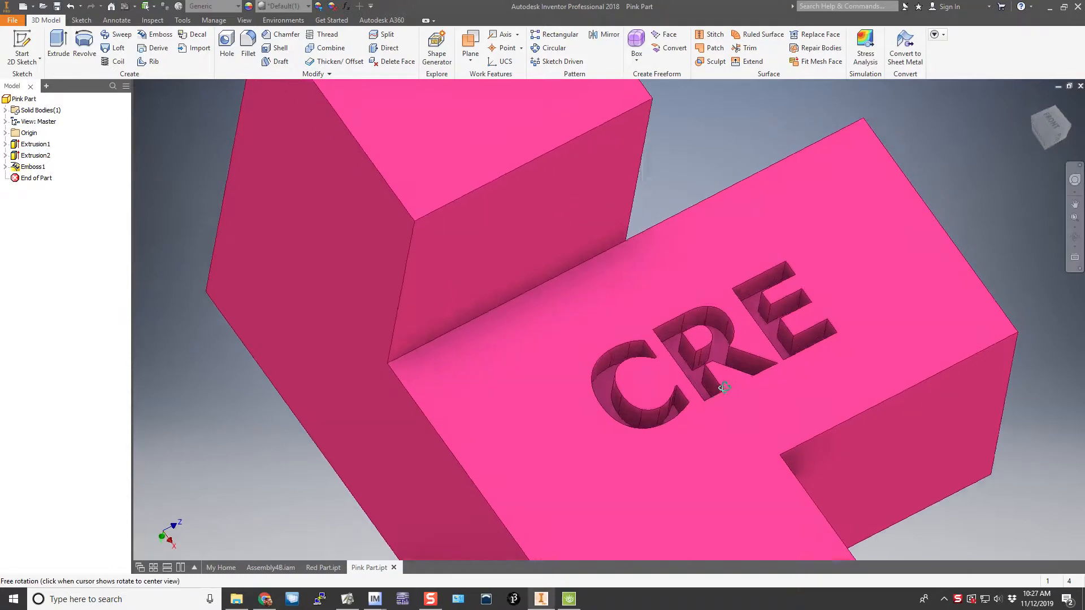
Orbit the pink part, then choose File > Save As > Save Copy As.
drag(723, 388, 715, 374)
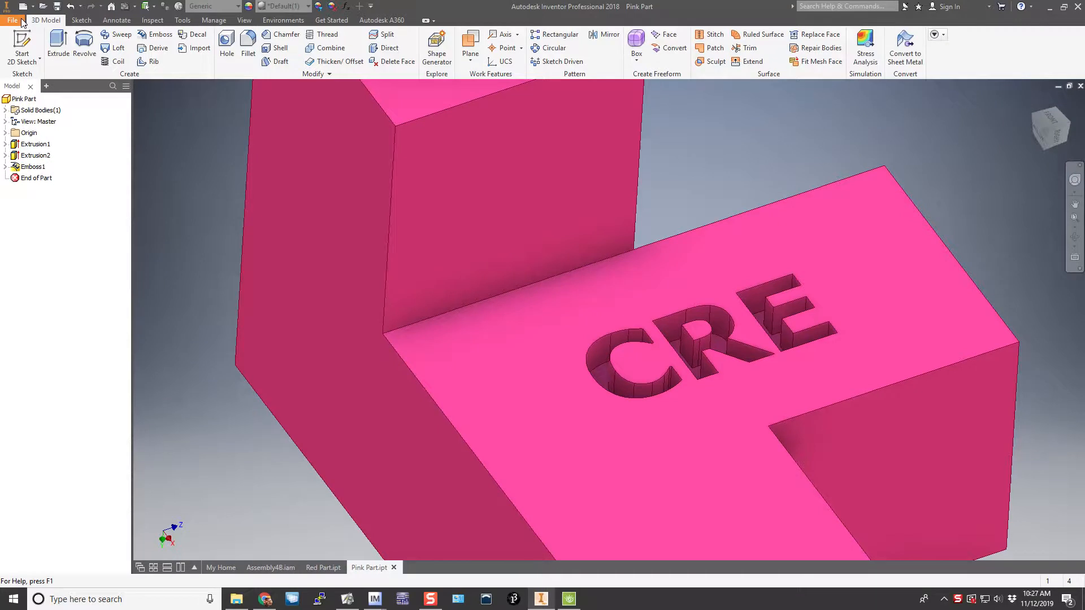
click(12, 19)
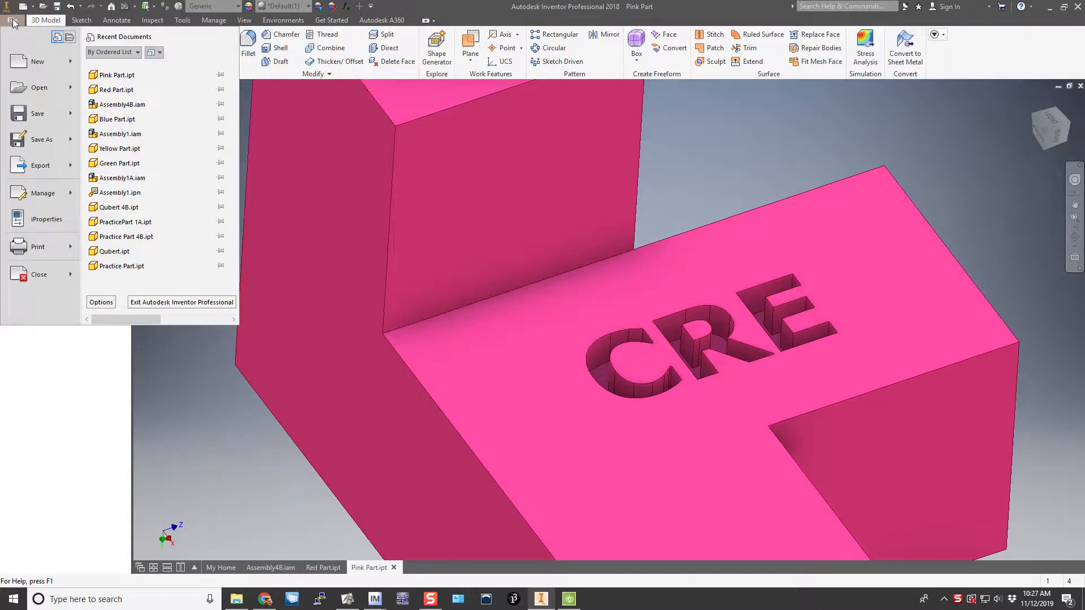
mouse_move(38, 139)
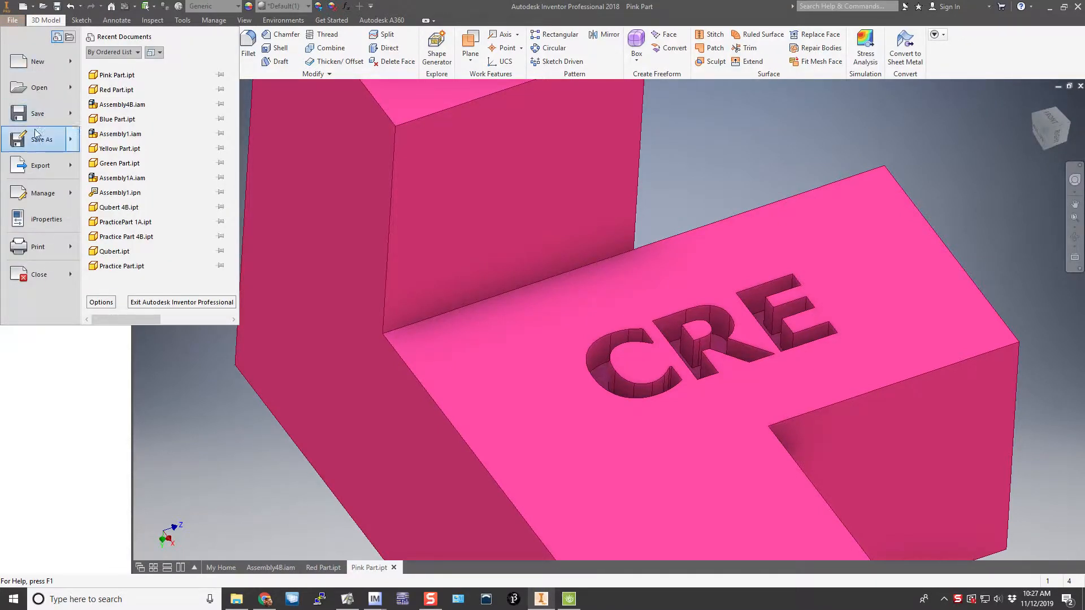
click(41, 139)
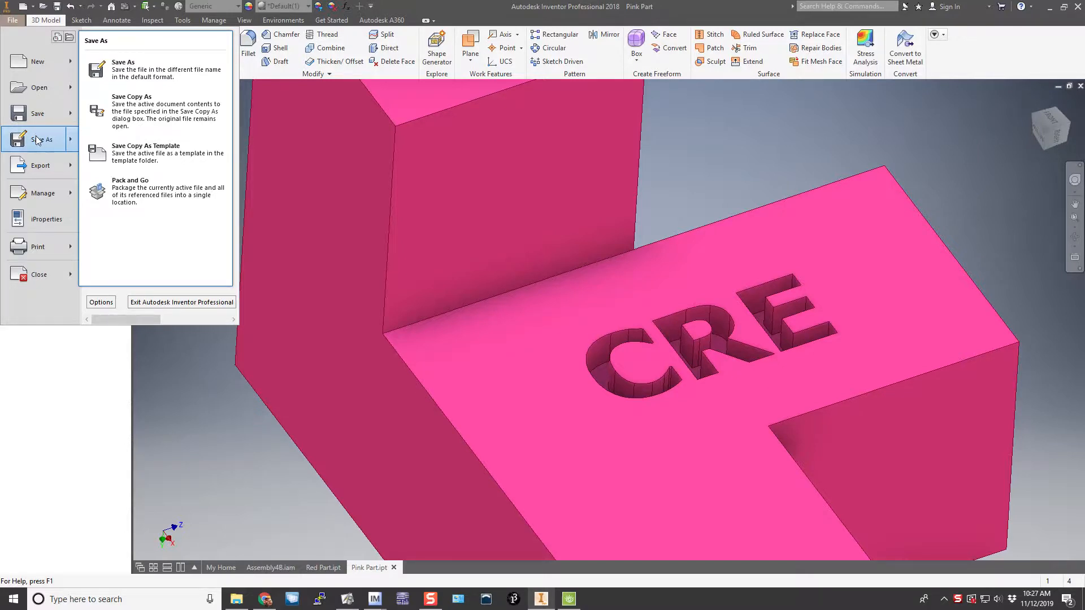
mouse_move(132, 111)
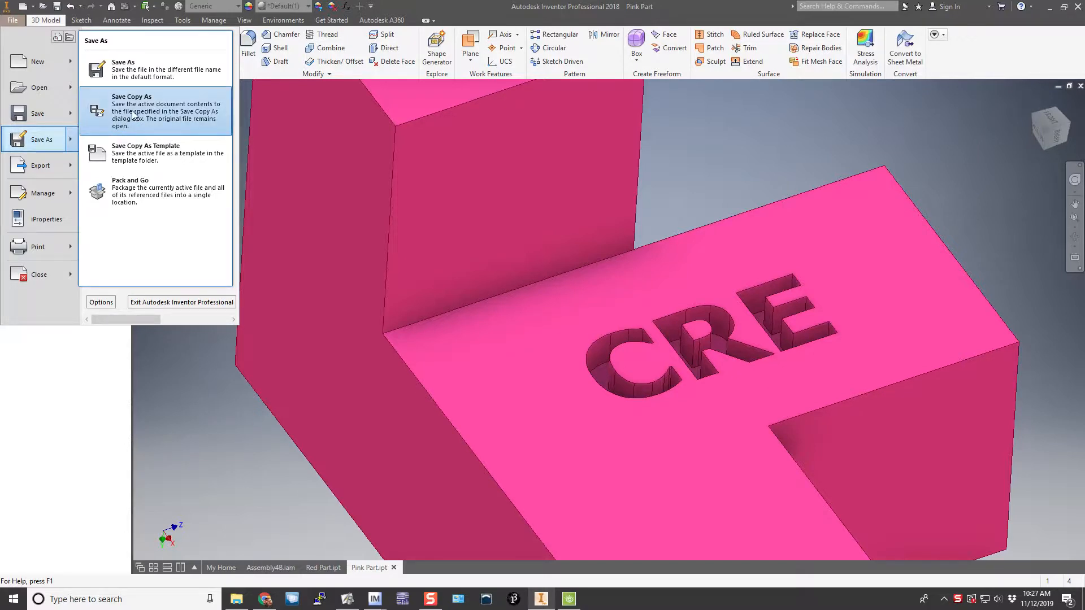
click(130, 111)
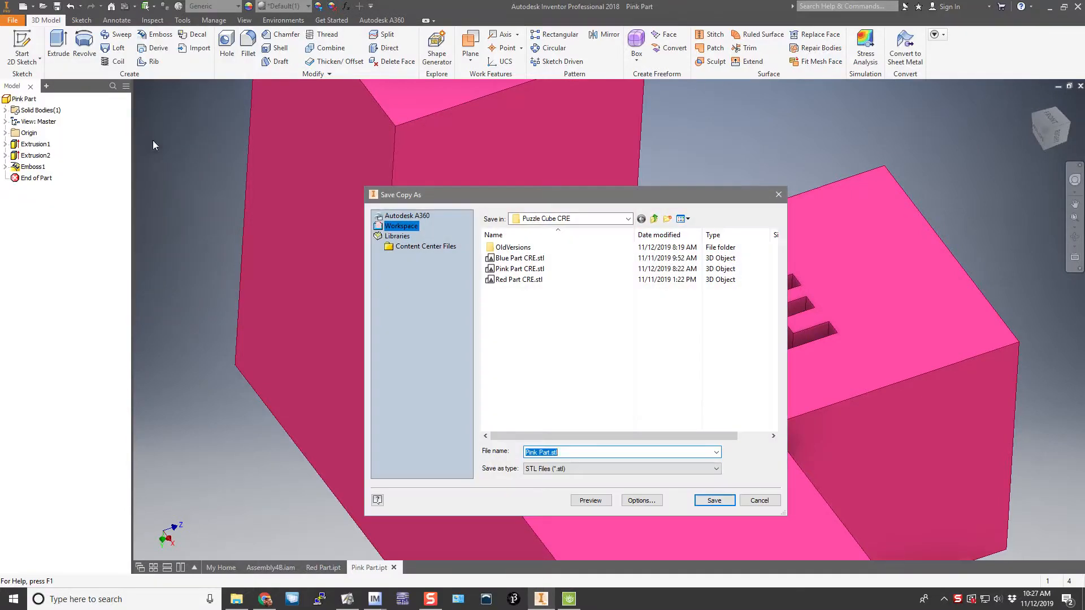
click(716, 468)
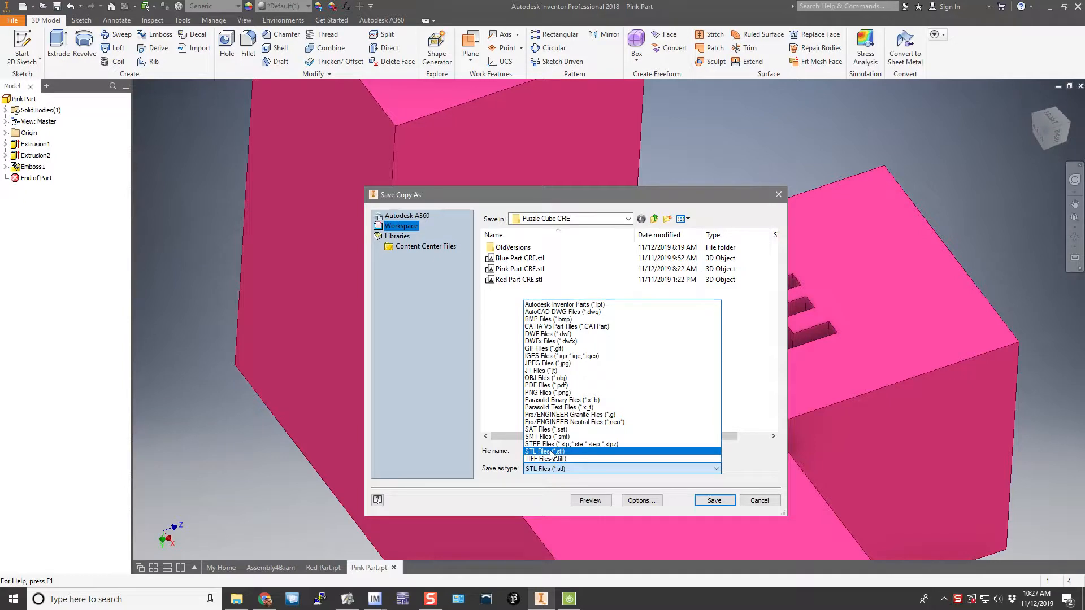
click(550, 451)
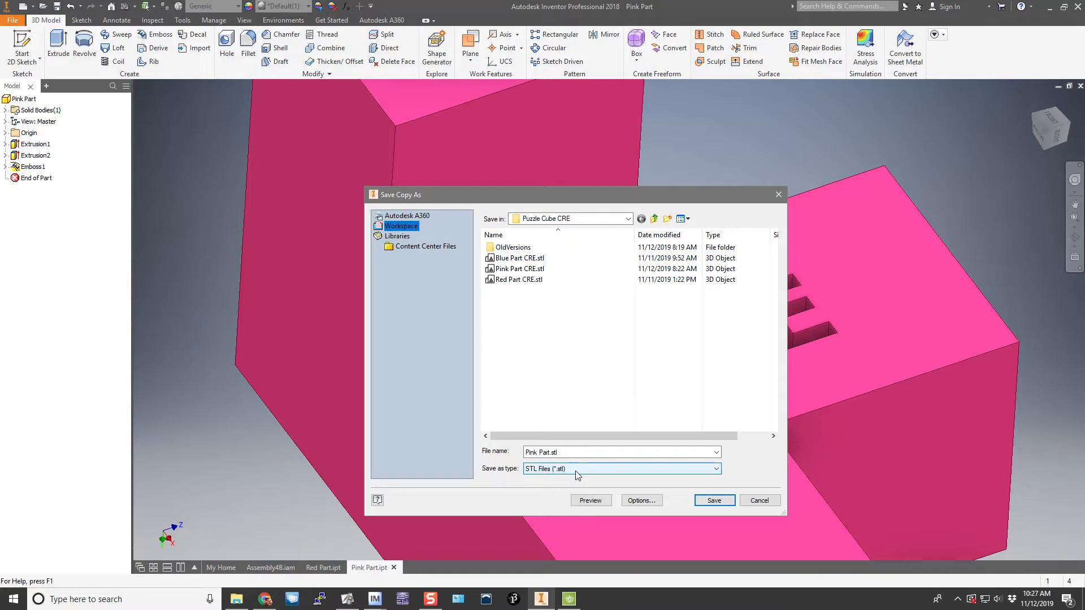
click(640, 501)
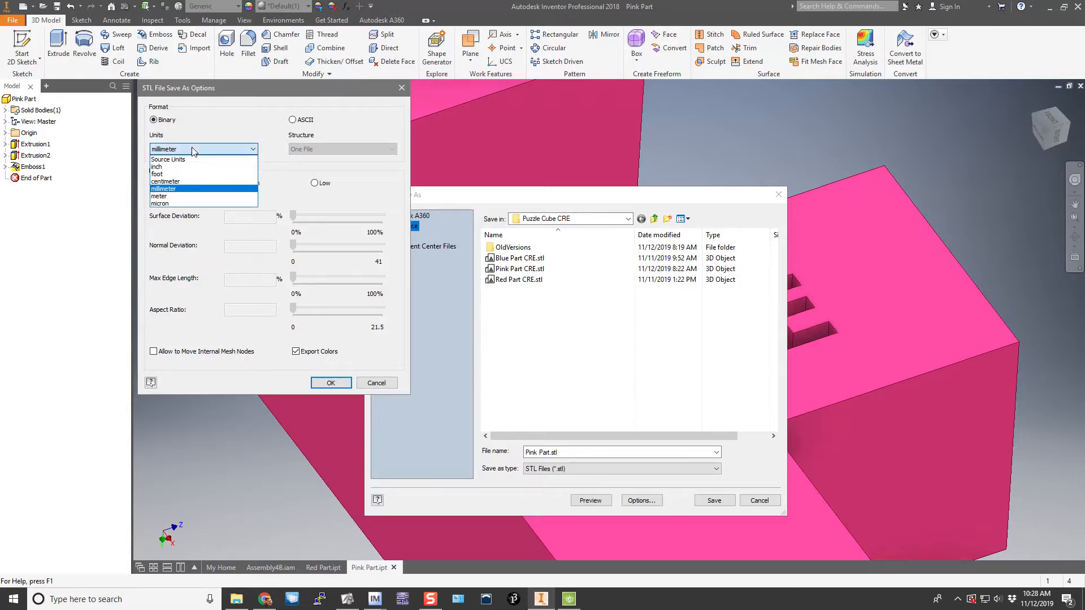
Set STL export units to millimeter and save Pink Part.stl to Puzzle Cube CRE.
click(164, 188)
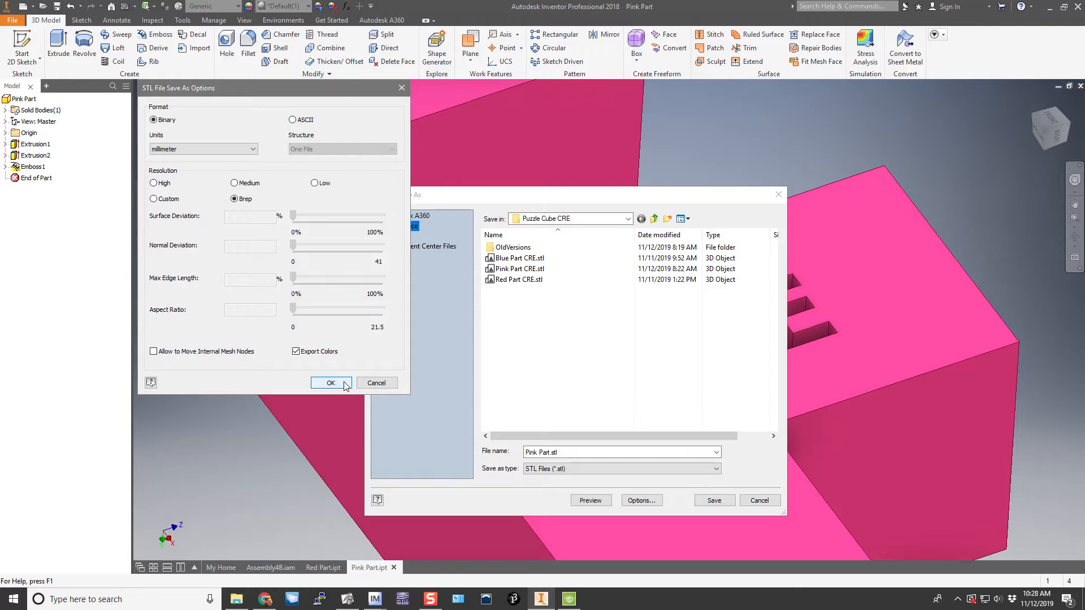
click(331, 382)
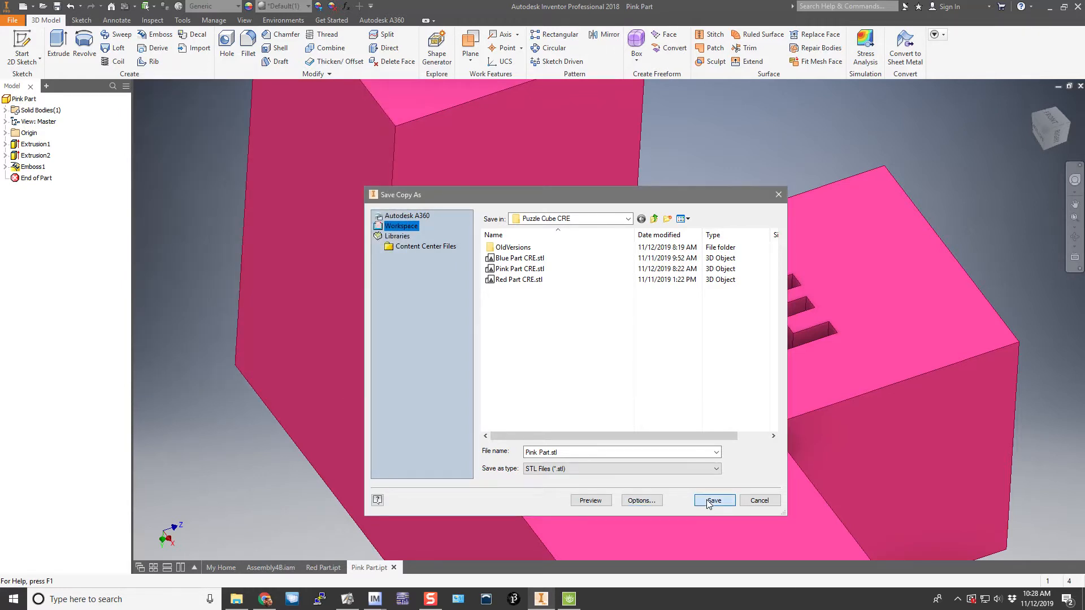
click(713, 500)
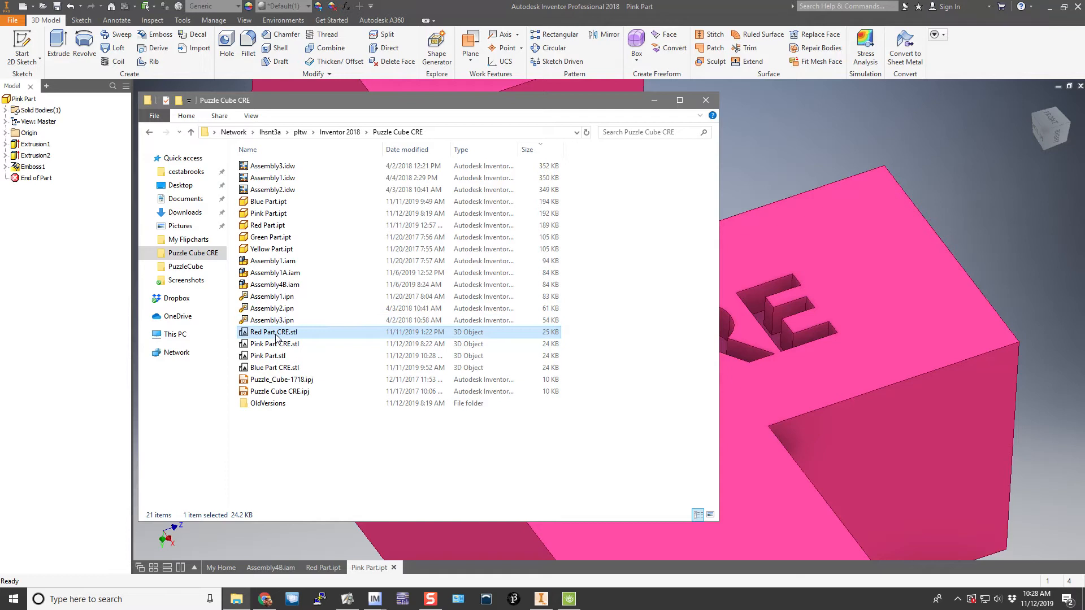
mouse_move(277, 338)
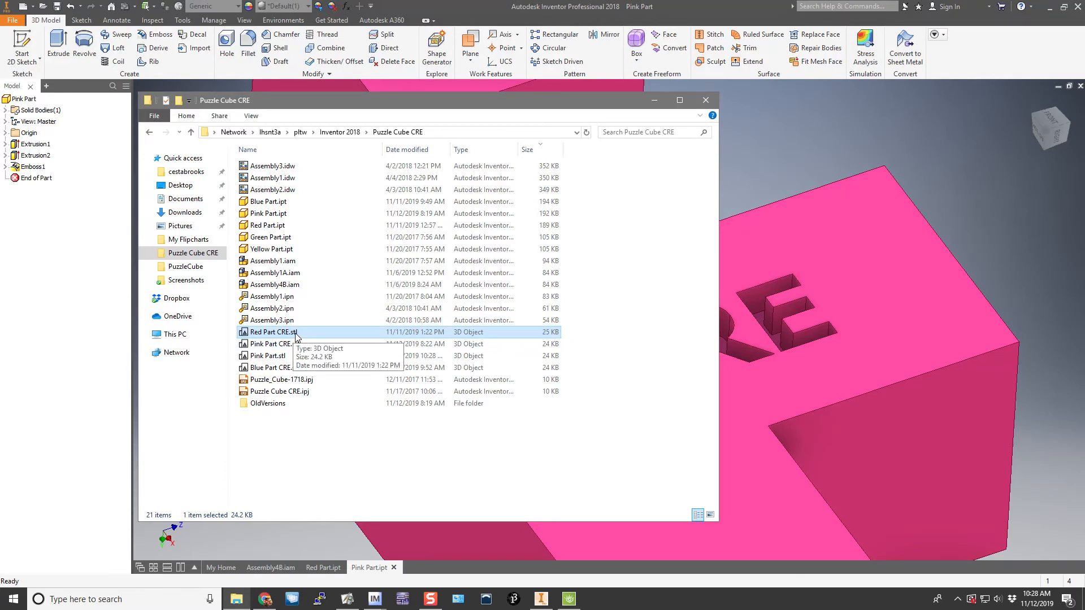
Select Blue Part CRE.stl in the Puzzle Cube CRE folder among the STL files.
click(275, 367)
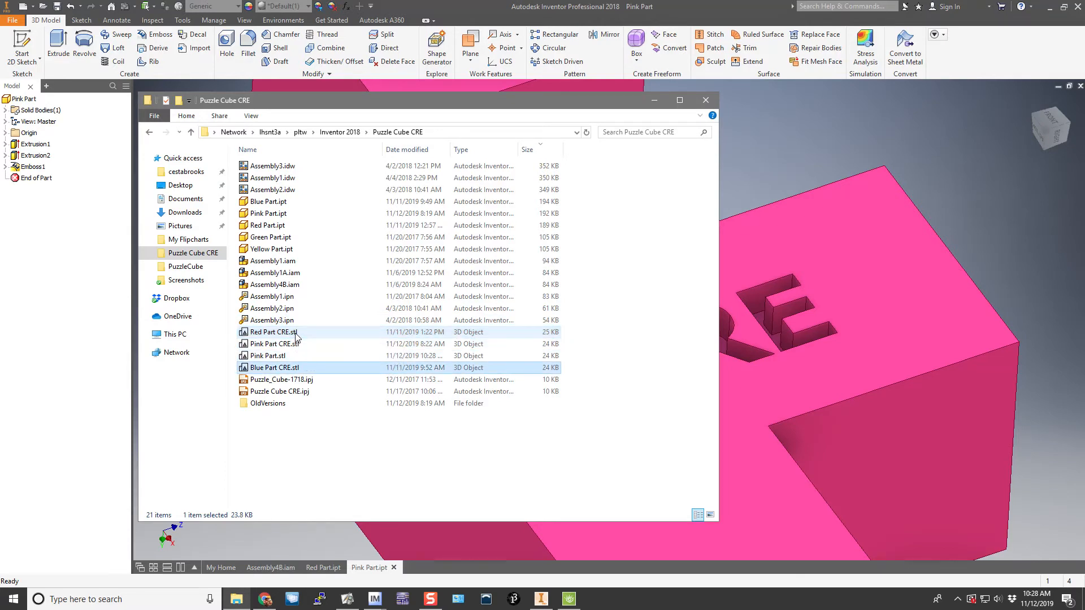